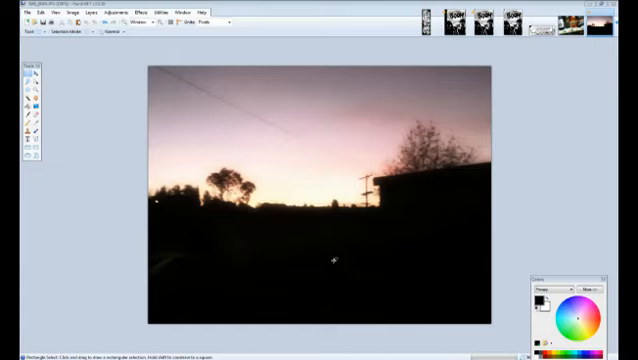
mouse_move(284, 248)
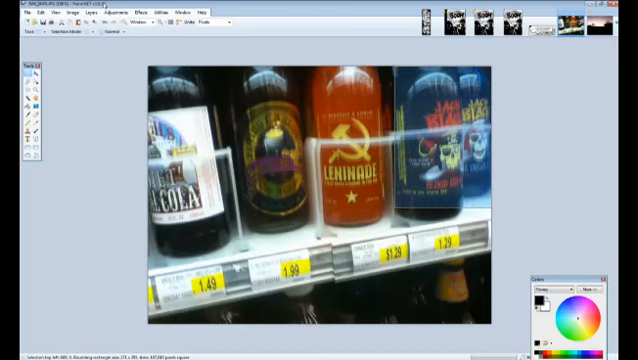
Step: Fade the soda-bottle photo with a colour adjustment so it looks pale and washed out
left_click(96, 12)
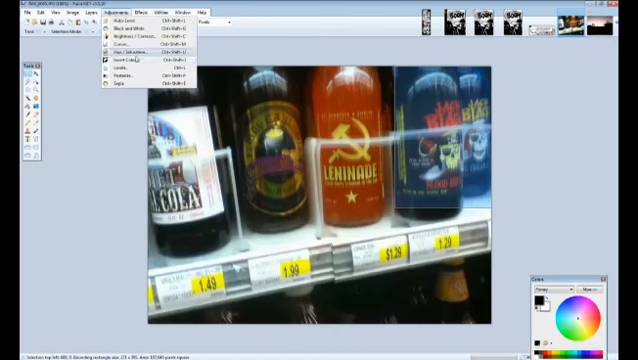
left_click(120, 62)
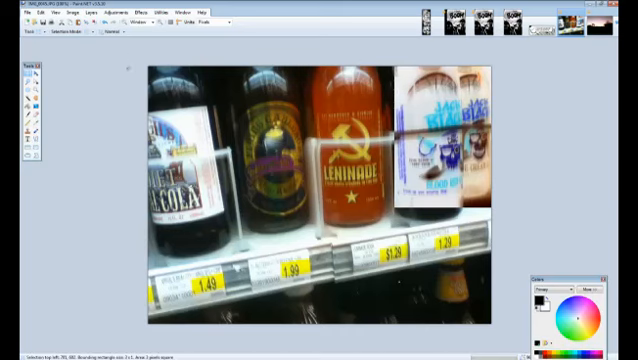
left_click(104, 12)
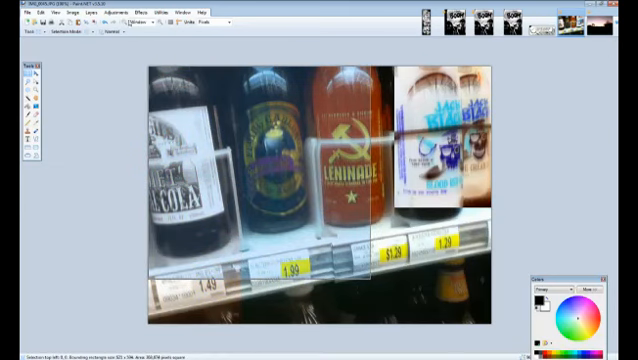
left_click(112, 14)
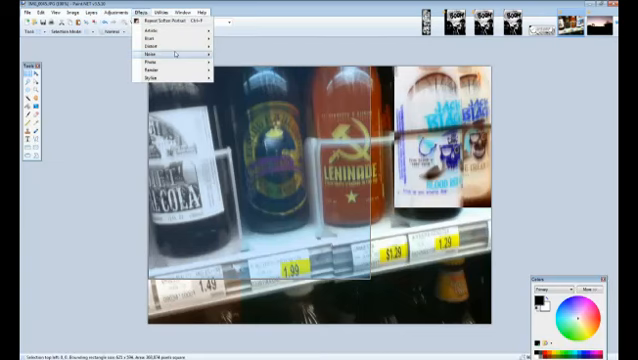
Step: Apply a submenu effect that smears and softens the middle of the faded photo
left_click(158, 48)
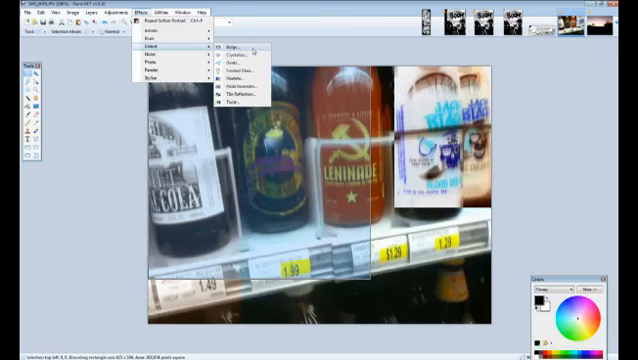
left_click(230, 48)
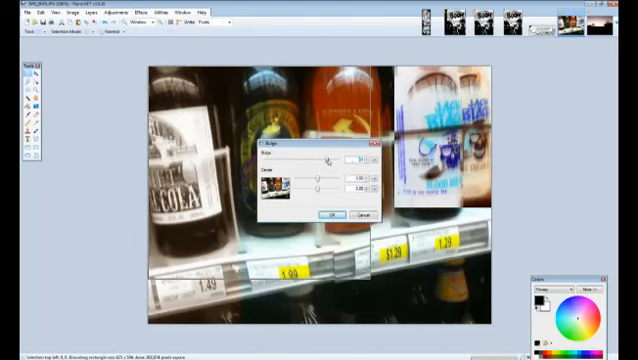
left_click(328, 216)
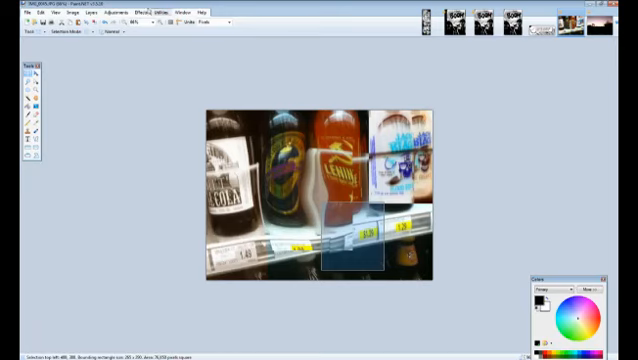
left_click(136, 12)
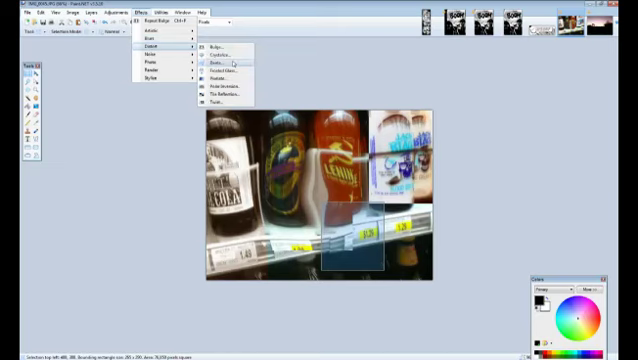
Step: Apply a Distort effect with a reduced amount, warping a white patch below the middle bottles
left_click(232, 62)
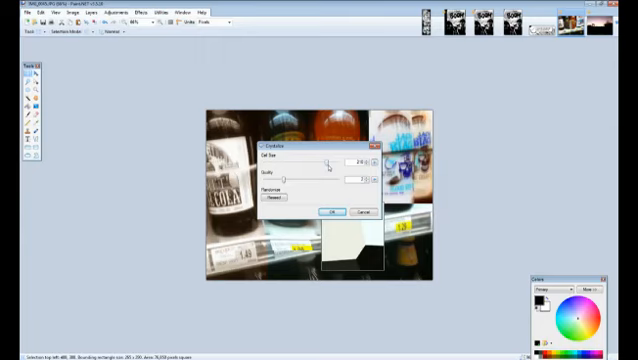
left_click_drag(330, 160, 290, 160)
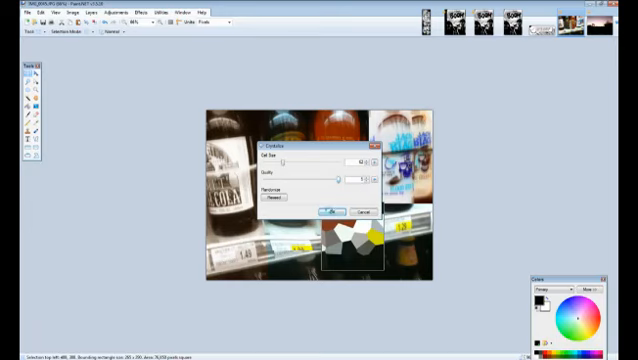
left_click(328, 212)
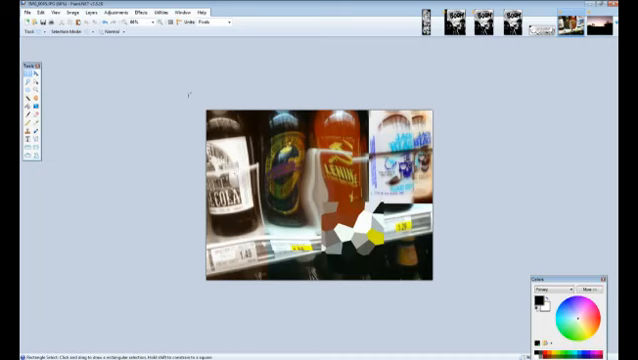
Step: Shift the photo's hue toward strong magenta and green with Hue/Saturation
left_click(96, 12)
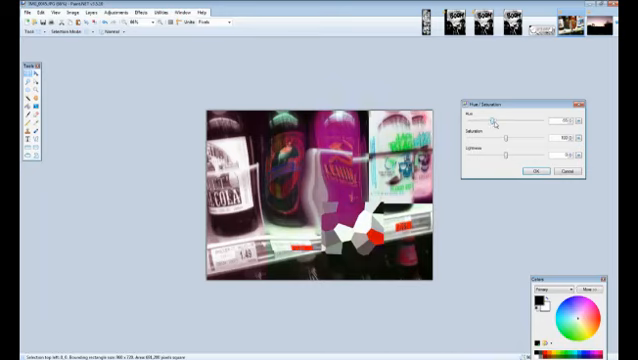
left_click(536, 172)
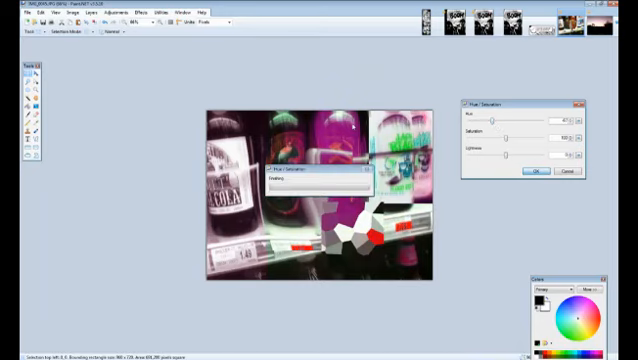
left_click(142, 12)
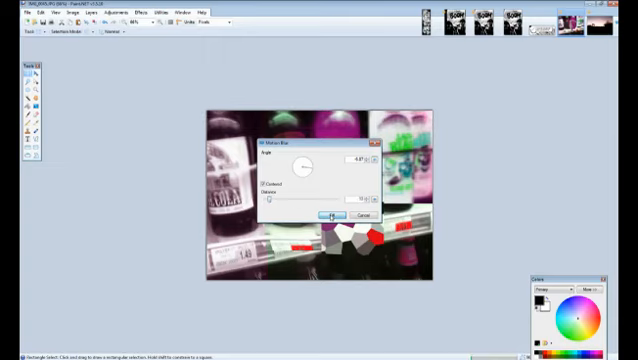
Step: Streak the photo with Motion Blur and invert its colours, turning the magenta bottle green
left_click(326, 216)
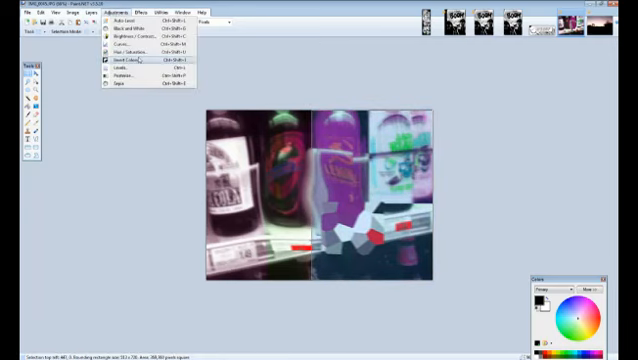
left_click(120, 62)
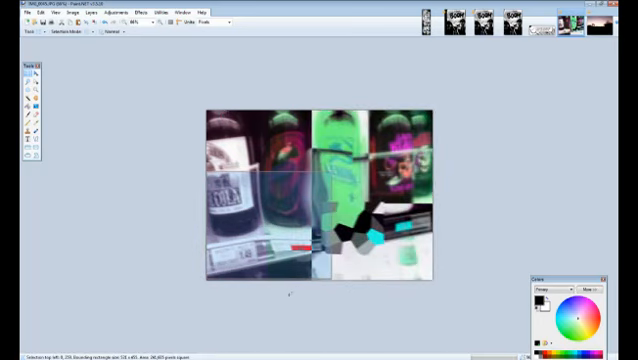
Step: Apply Dents twice, the second time stronger, warping the picture into marbled liquid swirls
left_click(132, 12)
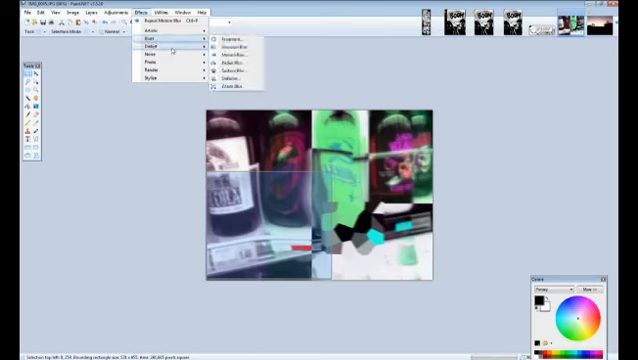
mouse_move(150, 48)
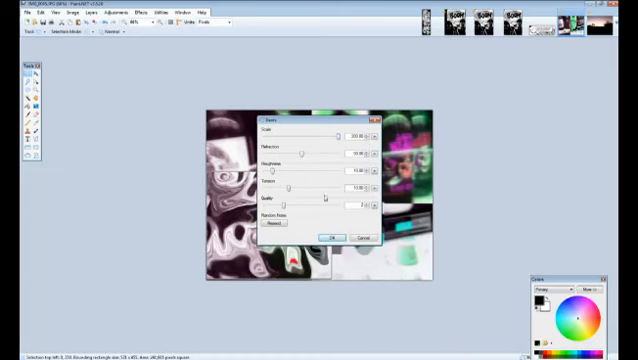
left_click(330, 236)
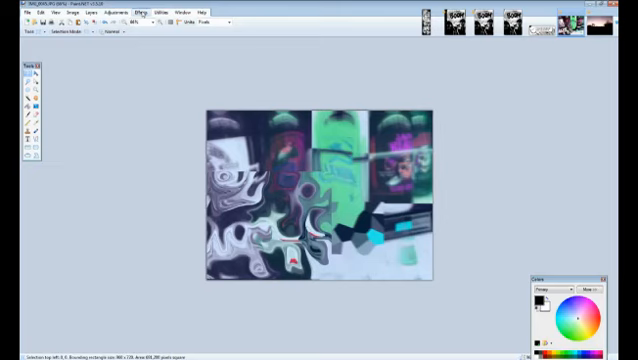
left_click(130, 12)
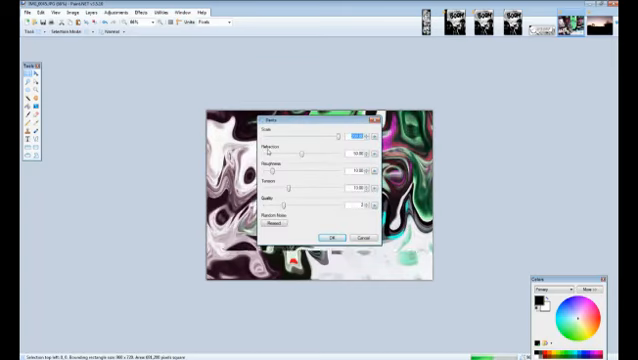
left_click(326, 238)
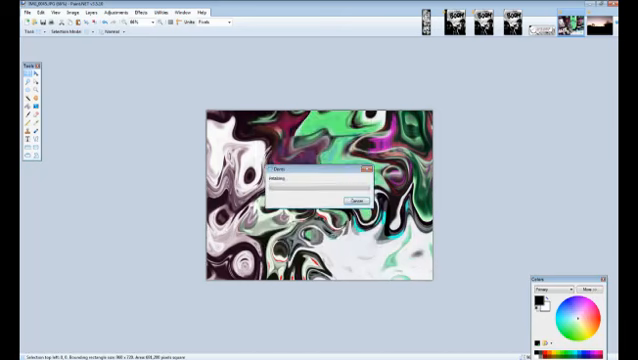